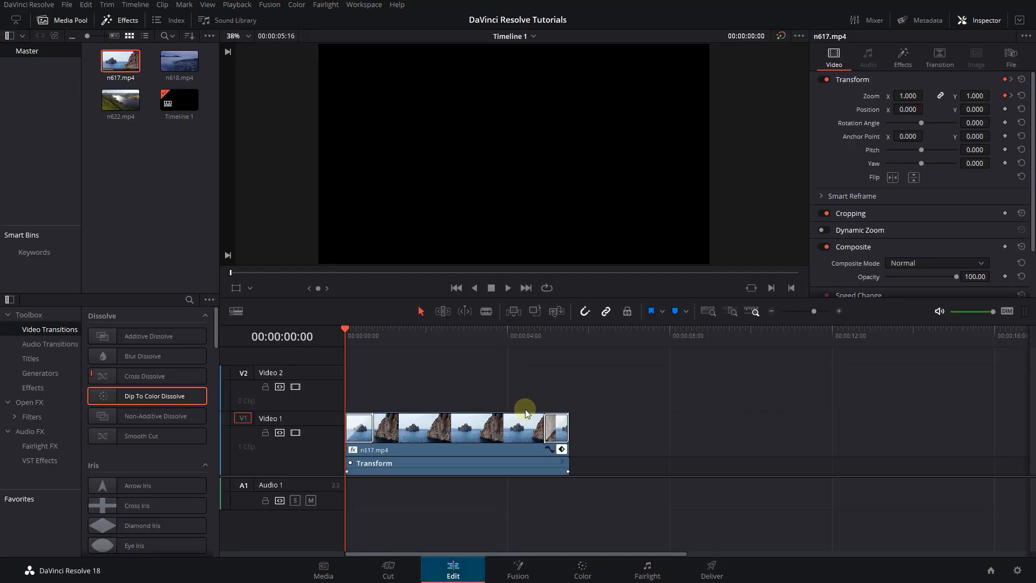
# Review the n617 clip's transform settings, its Dip To Color transition and a playback preview
pyautogui.click(358, 427)
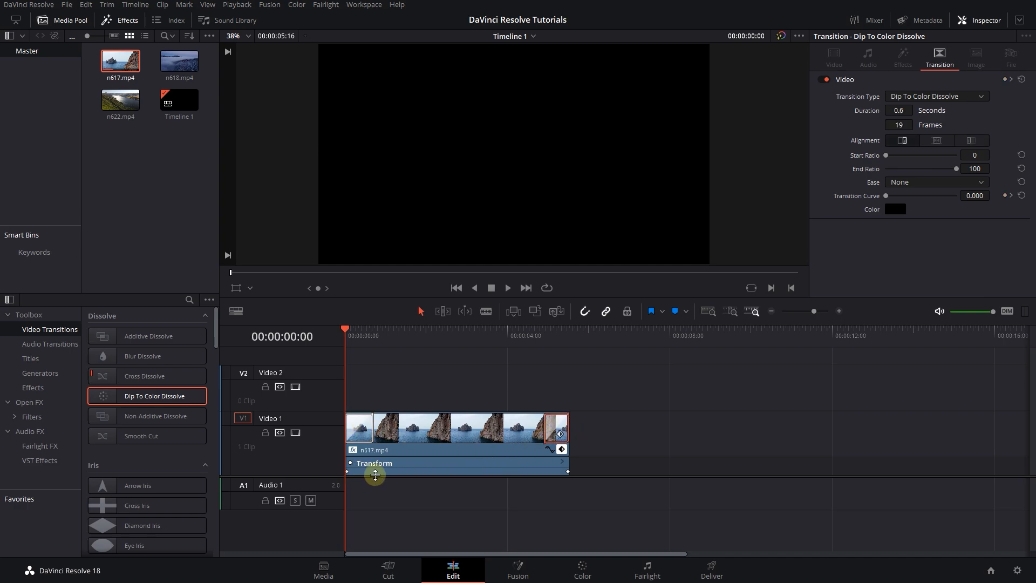
pyautogui.click(507, 287)
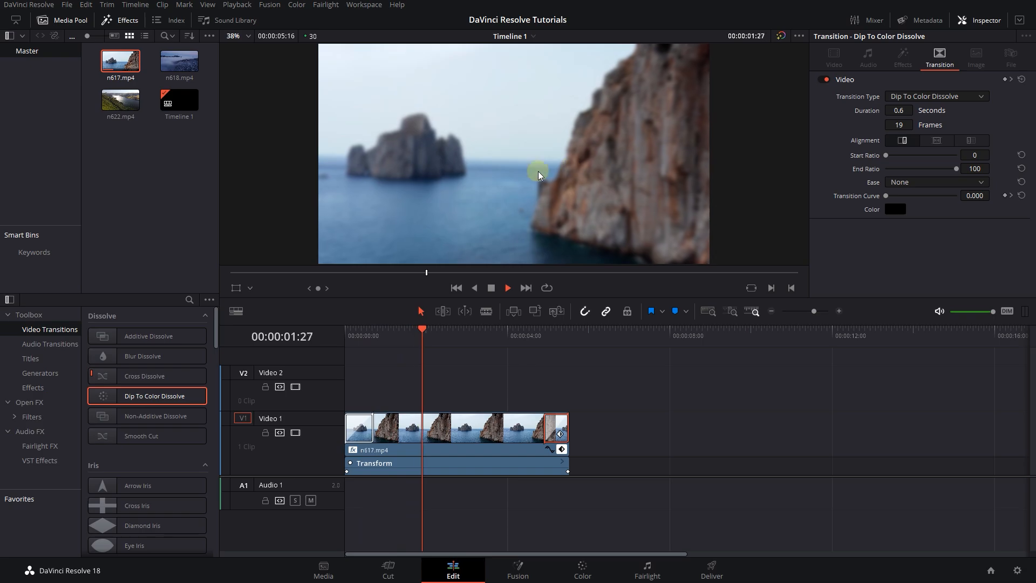
pyautogui.click(503, 329)
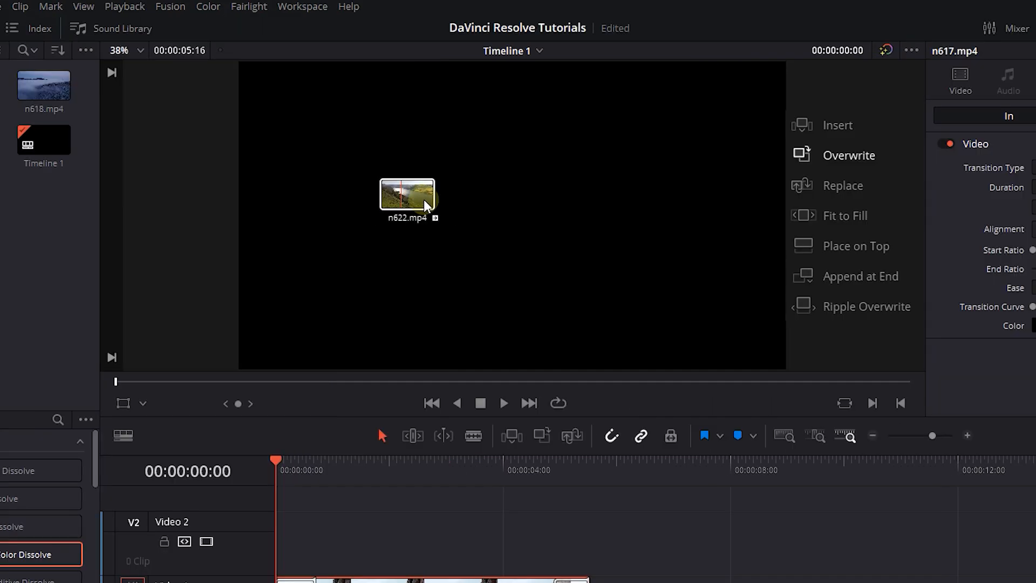
# Replace the timeline clip with n622.mp4 and confirm the transition is kept
pyautogui.moveTo(406, 198); pyautogui.dragTo(862, 192)
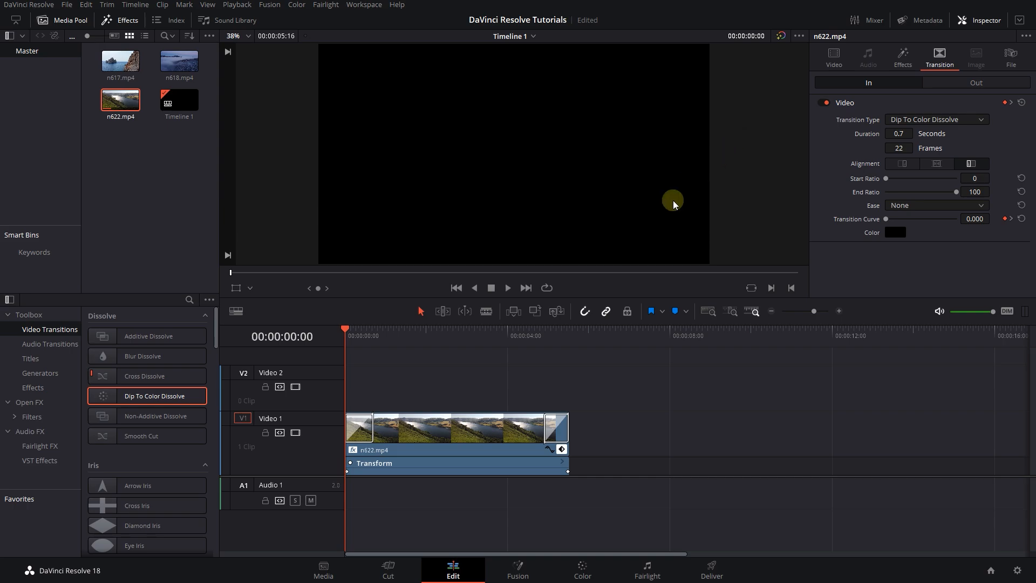
pyautogui.click(507, 287)
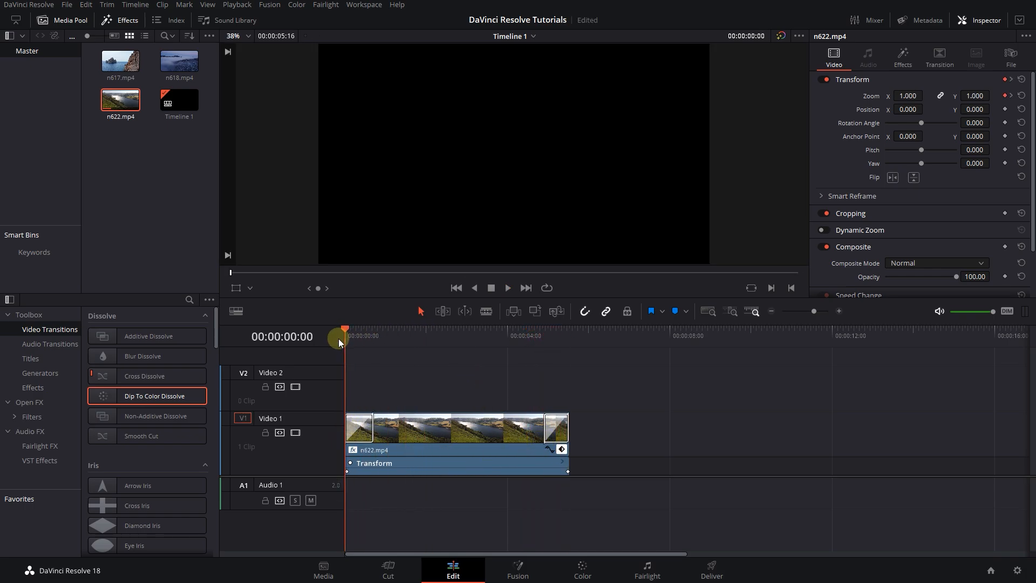
# Replace the timeline clip with n618.mp4 via an F11 replace edit
pyautogui.click(179, 61)
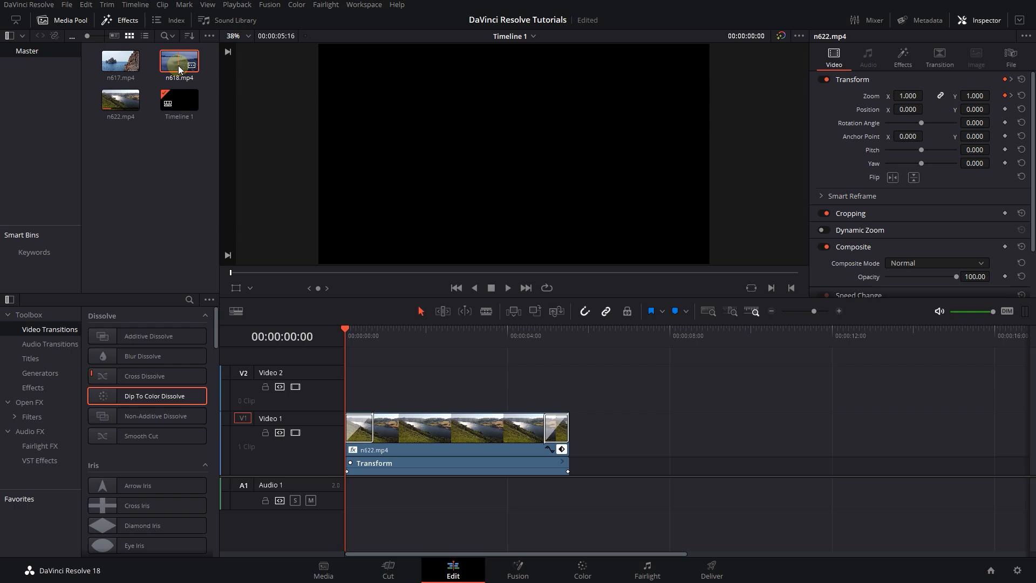
pyautogui.press('F11')
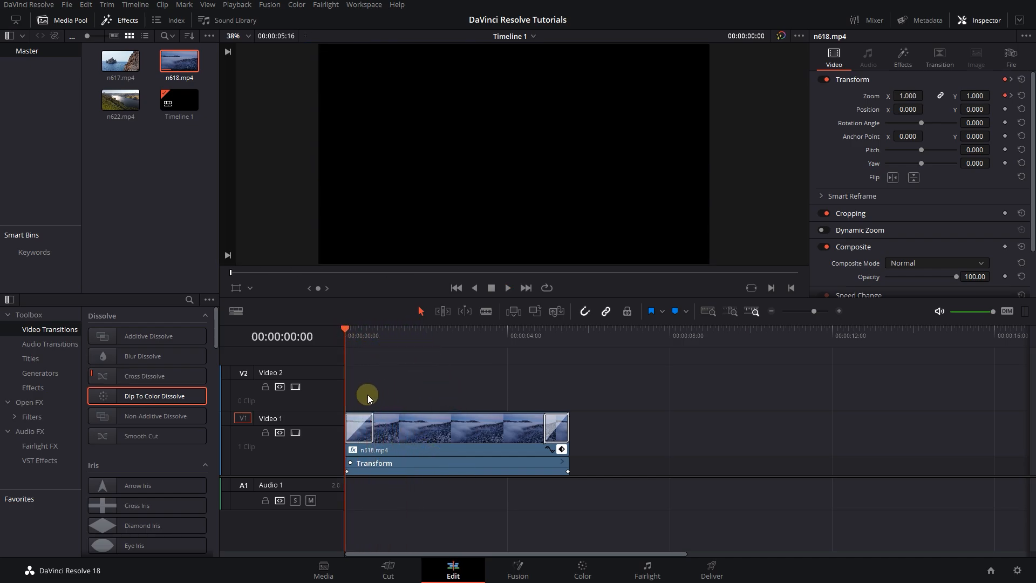
# Replace the n618 clip with a Solid Color generator from Effects > Generators
pyautogui.click(38, 372)
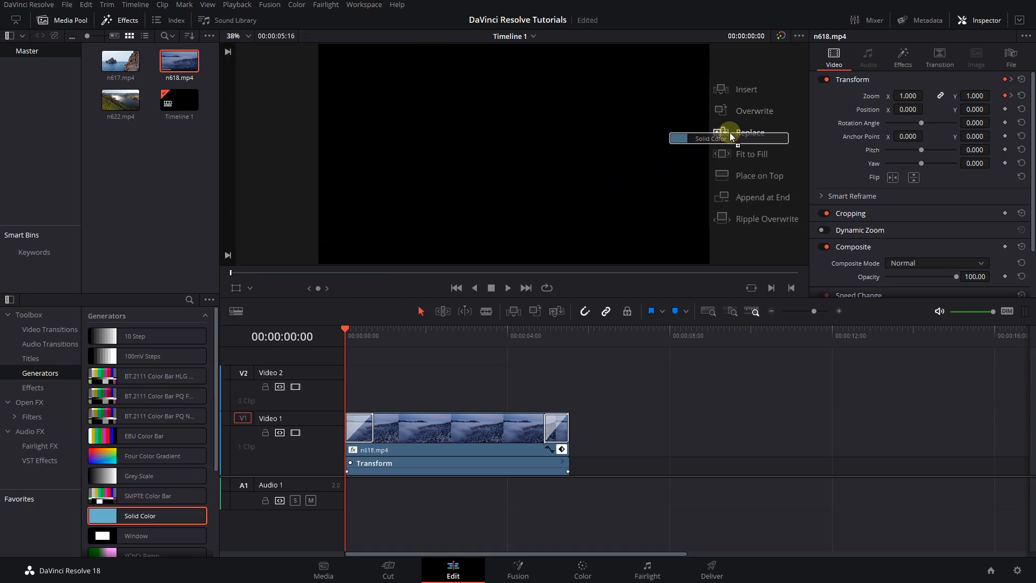
pyautogui.click(751, 133)
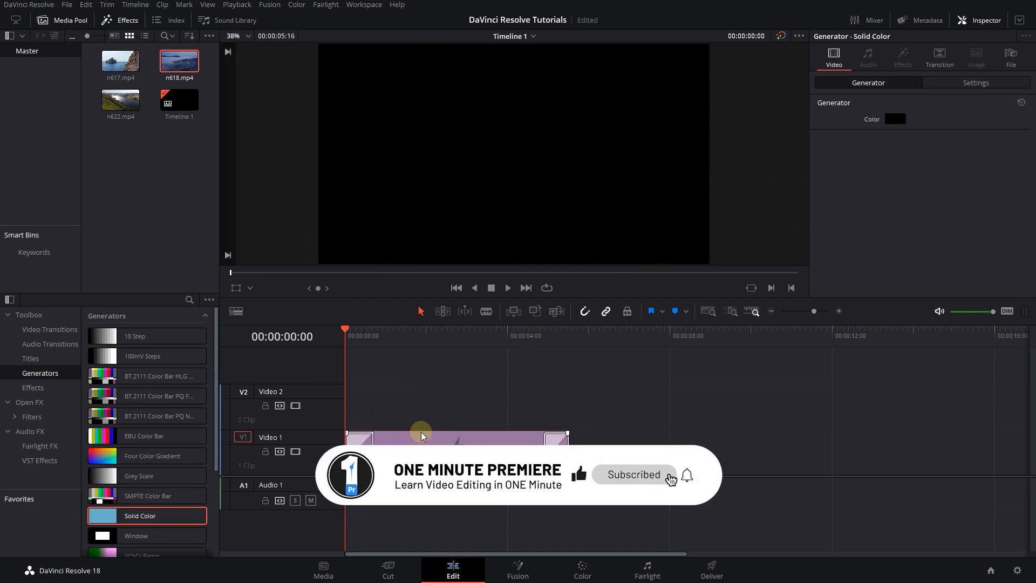